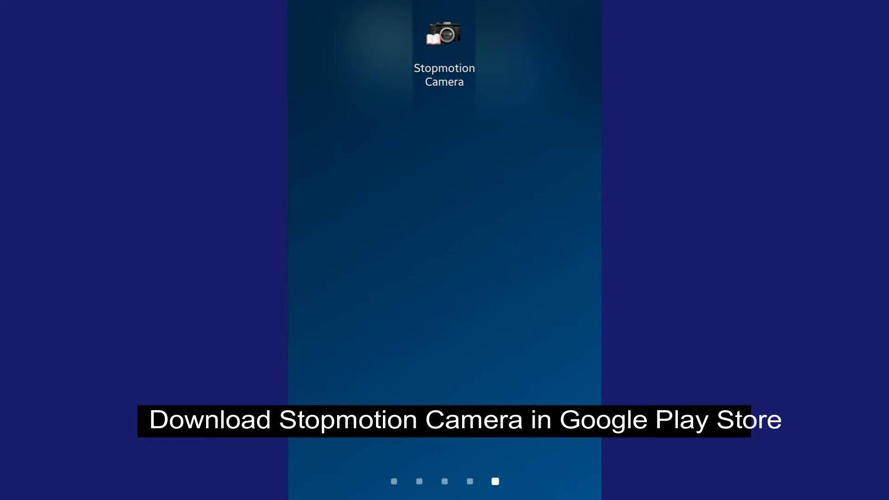
# Launch Stopmotion Camera from the home screen to show its Camera Setting dialog.
pyautogui.click(443, 37)
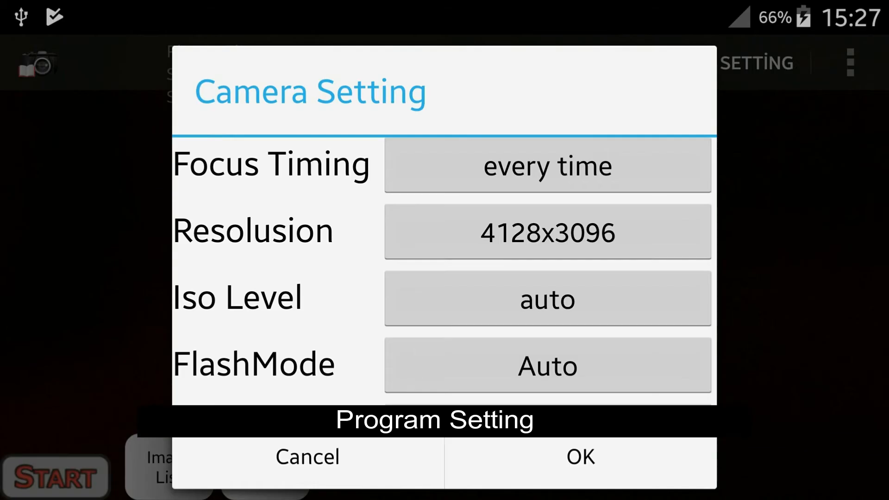